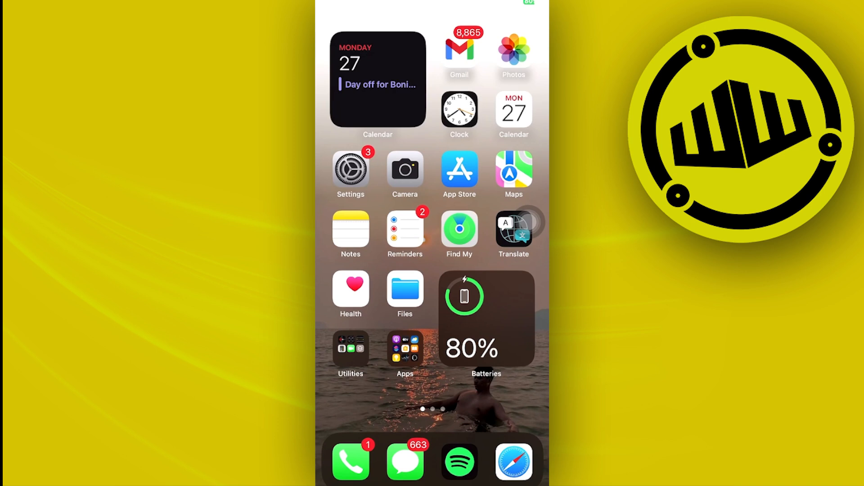
Launch WhatsApp from the Home Screen to show its Chats list
{"action": "left_click", "coordinate": [459, 229]}
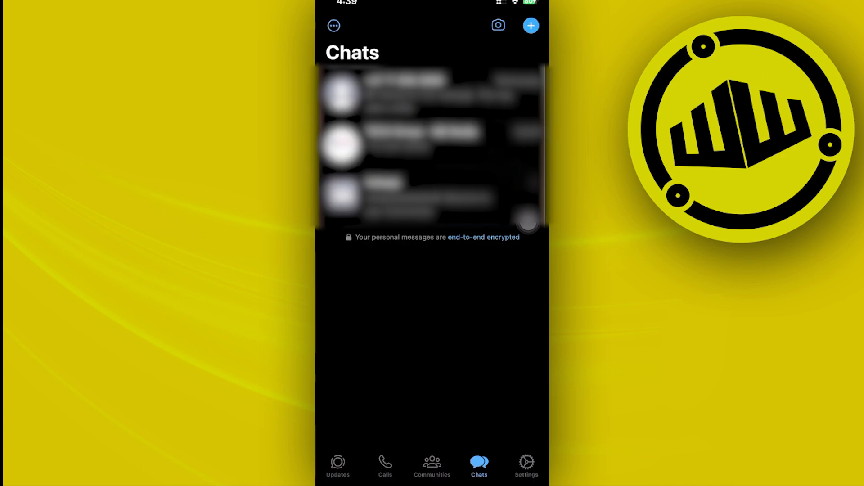
Open the community announcements chat from the Chats list
{"action": "left_click", "coordinate": [431, 138]}
{"action": "type", "text": "@ me"}
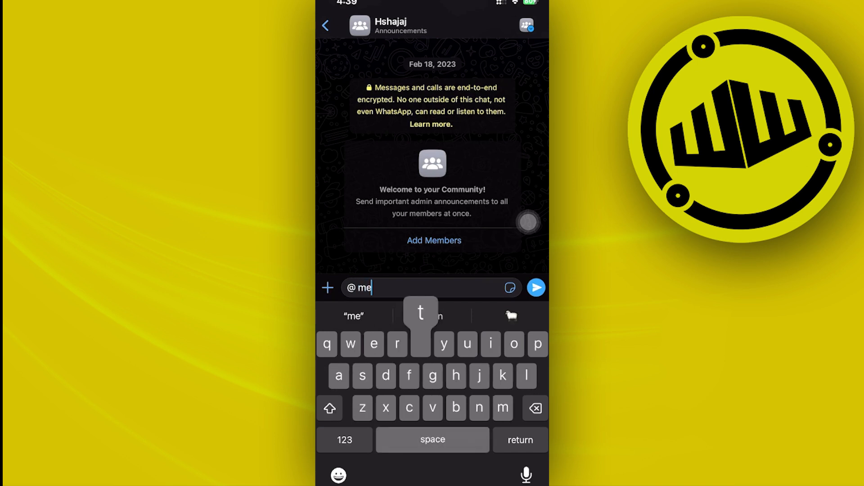
{"action": "key", "text": "backspace"}
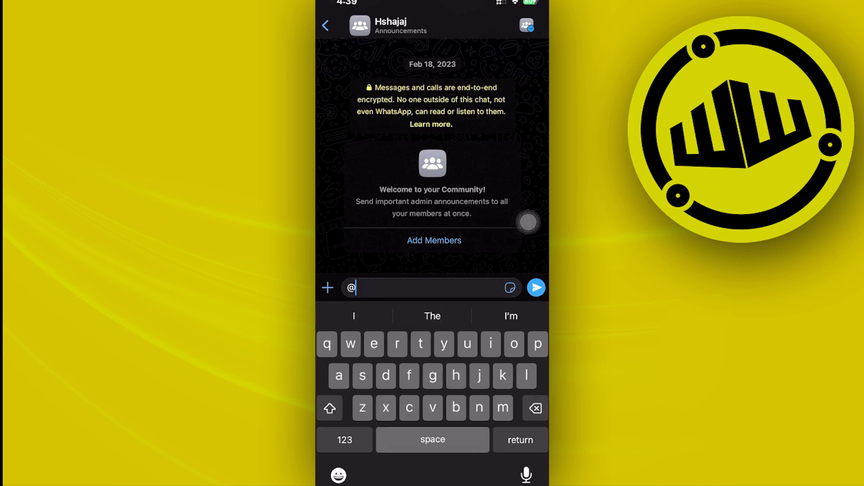
{"action": "type", "text": "meta"}
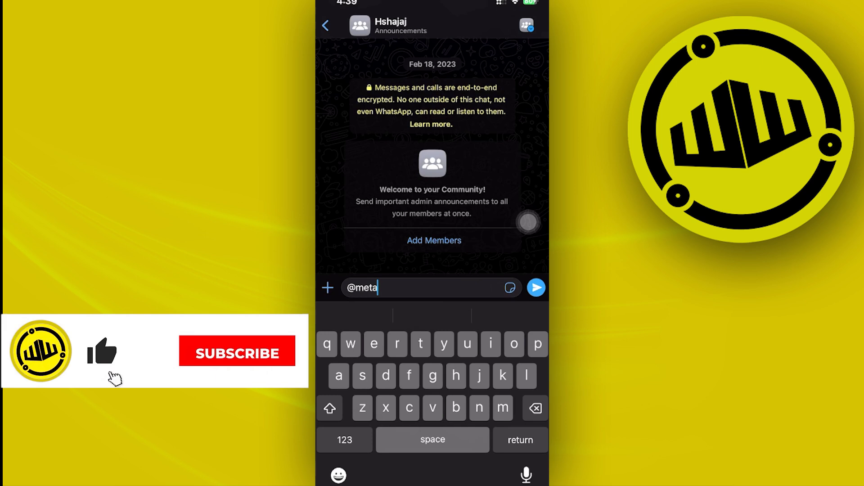
{"action": "left_click", "coordinate": [237, 353]}
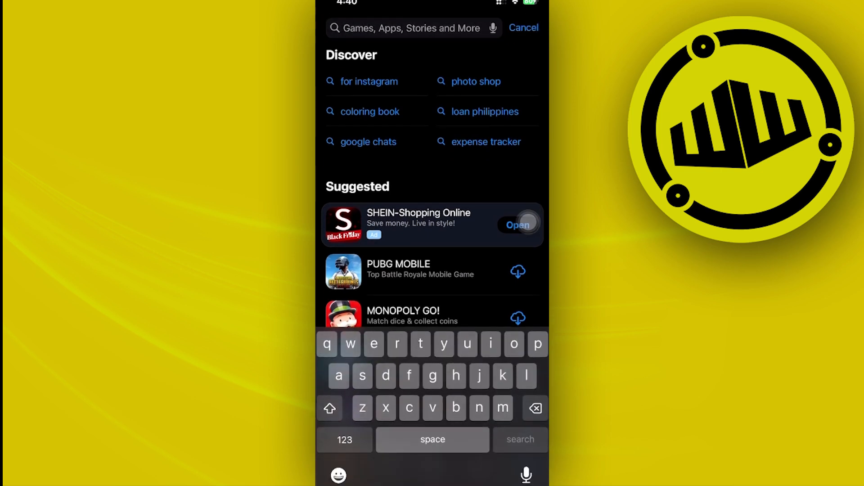
Search the App Store for 'whatsapp' and open the WhatsApp Messenger page
{"action": "type", "text": "wh"}
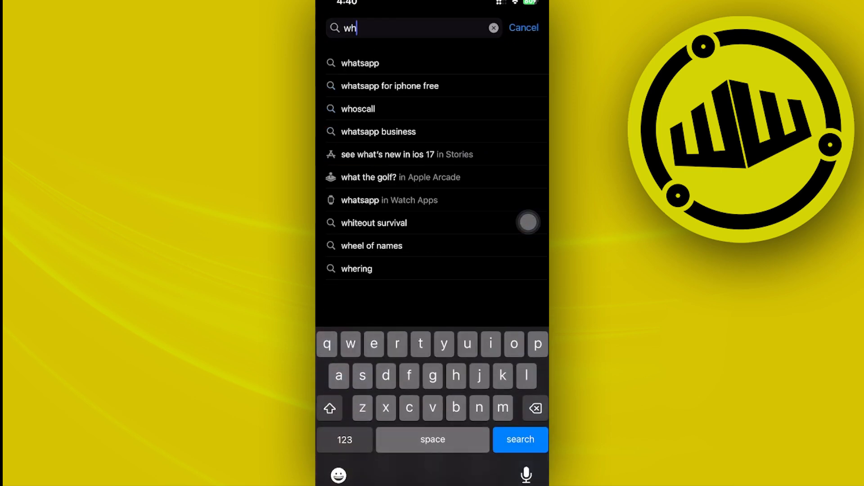
{"action": "left_click", "coordinate": [360, 63]}
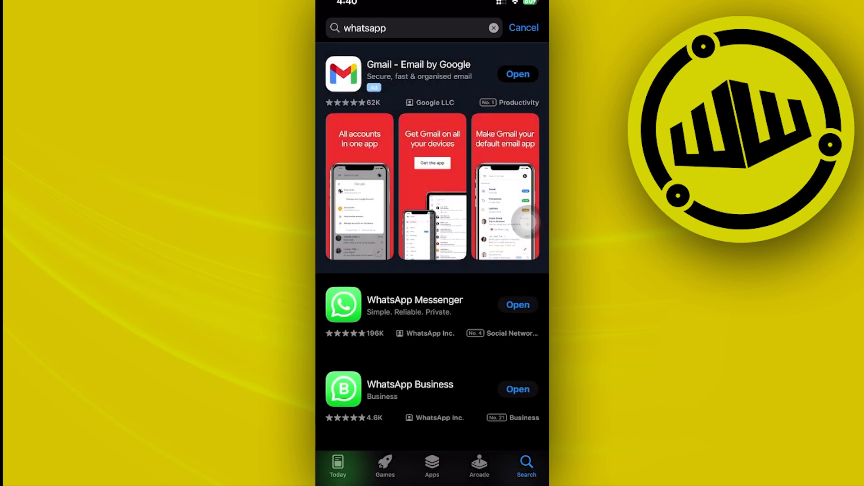
{"action": "left_click", "coordinate": [415, 306]}
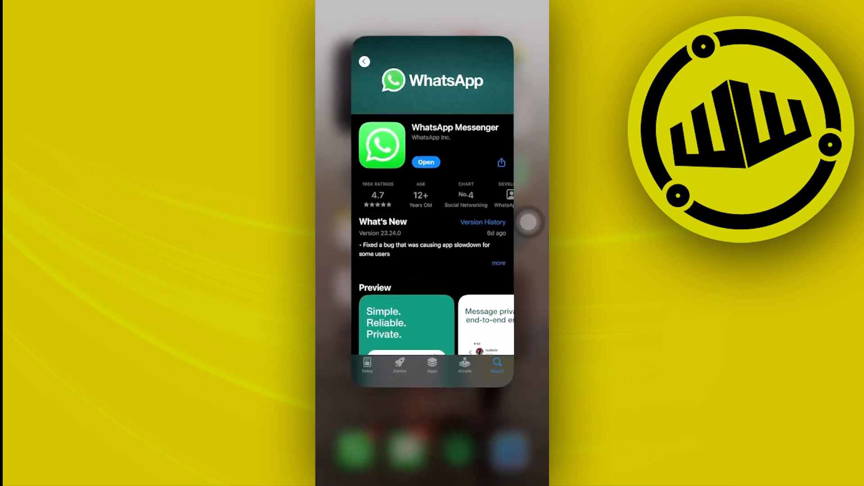